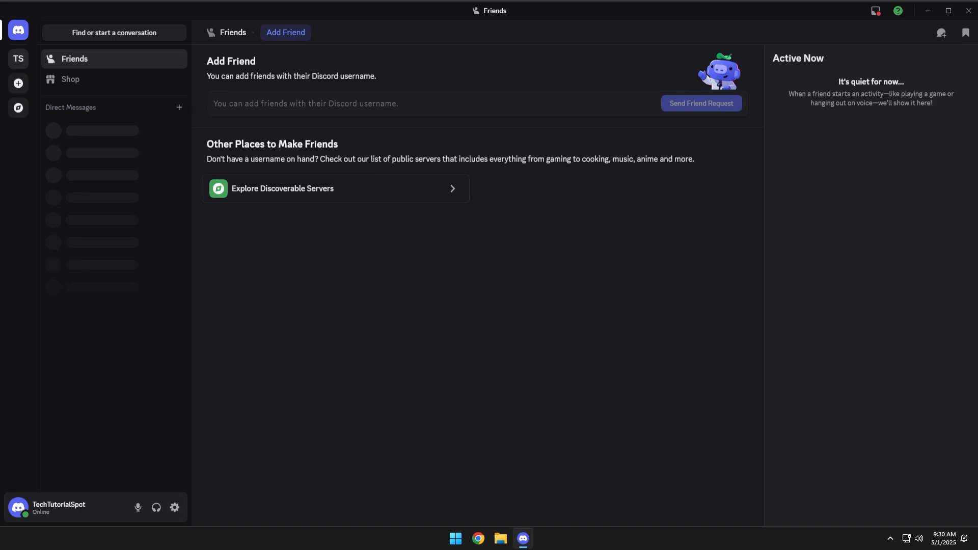
{"action": "mouse_move", "coordinate": [558, 311]}
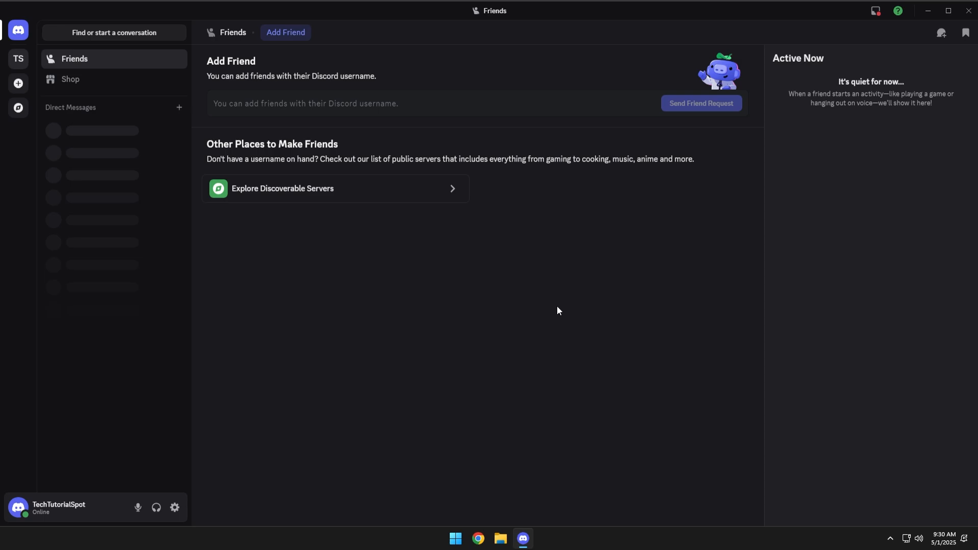
{"action": "mouse_move", "coordinate": [260, 459]}
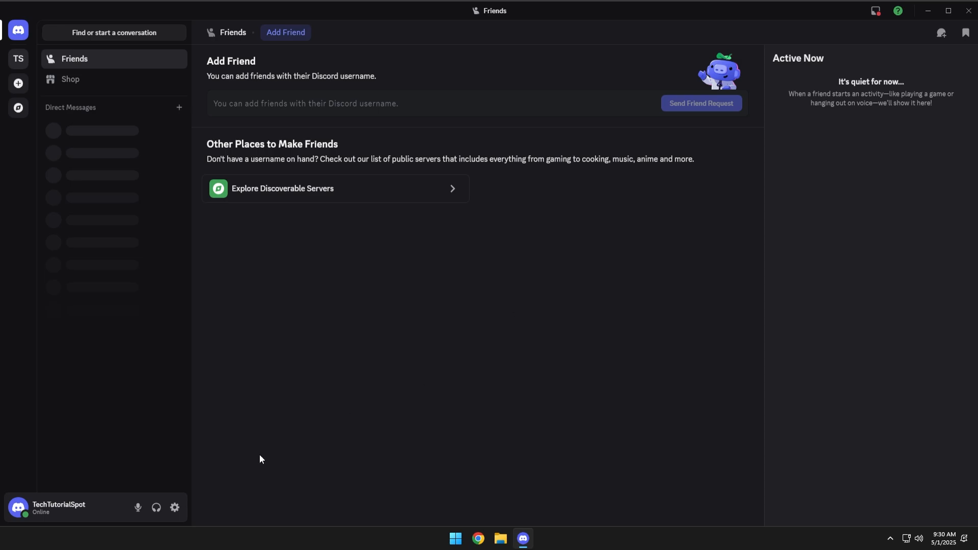
{"action": "mouse_move", "coordinate": [175, 508]}
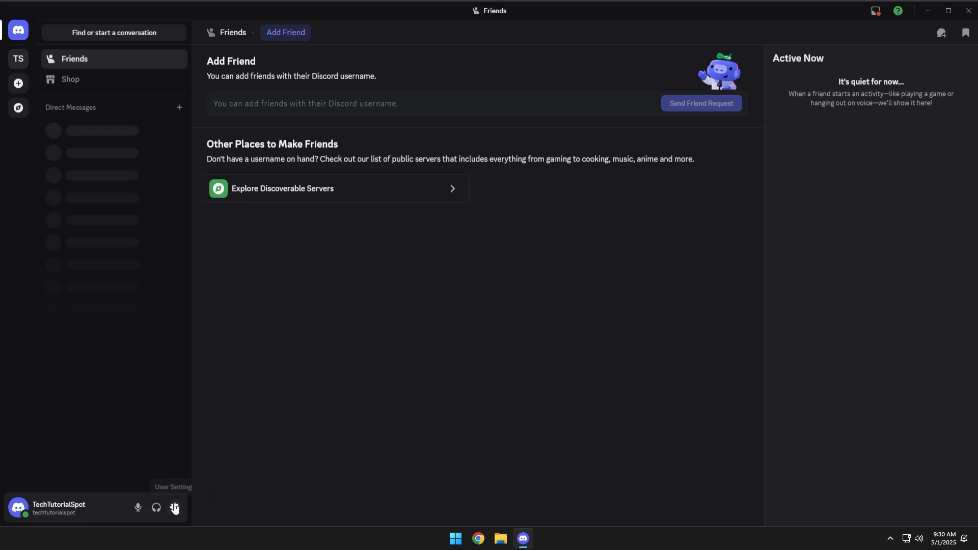
{"action": "mouse_move", "coordinate": [175, 508]}
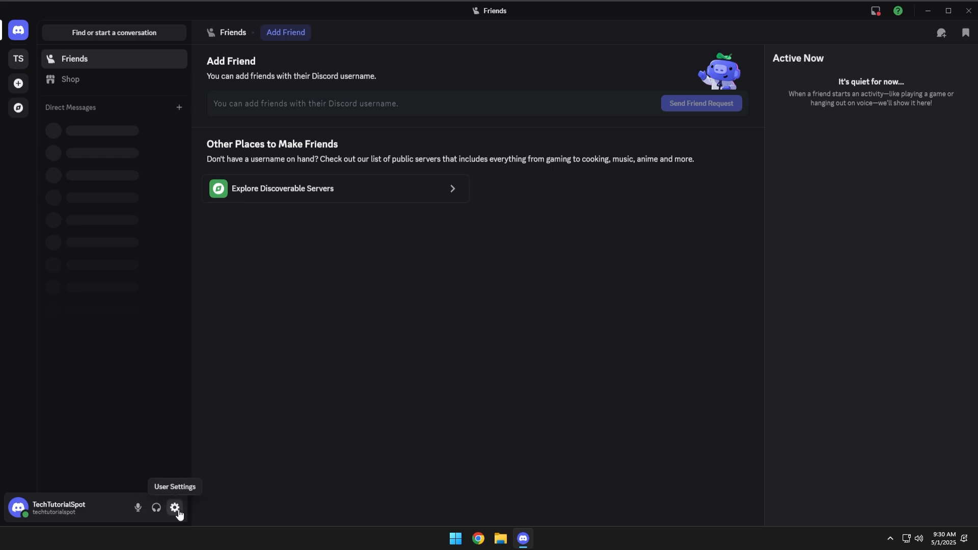
- Open Discord User Settings from the gear icon beside the username
{"action": "left_click", "coordinate": [175, 507]}
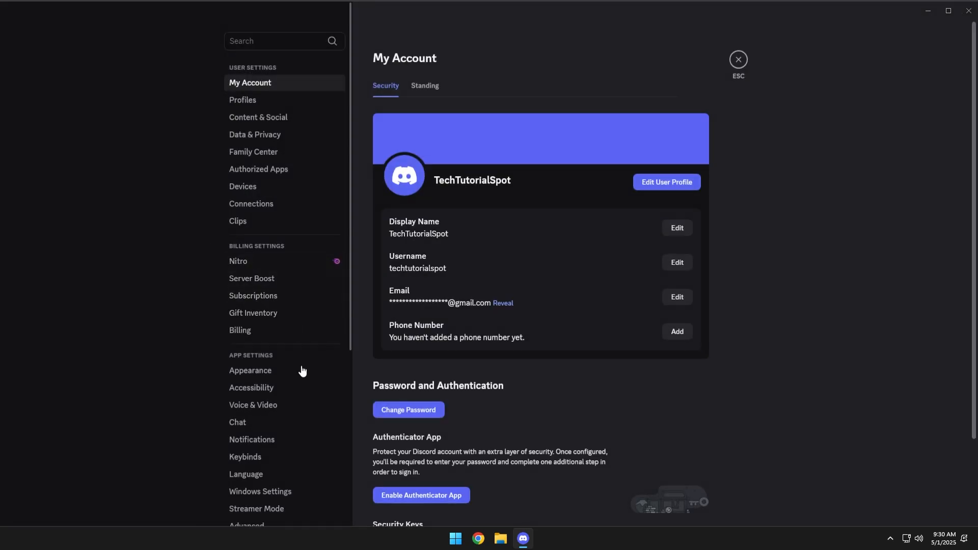
- Go to the Voice & Video page under App Settings
{"action": "left_click", "coordinate": [253, 405]}
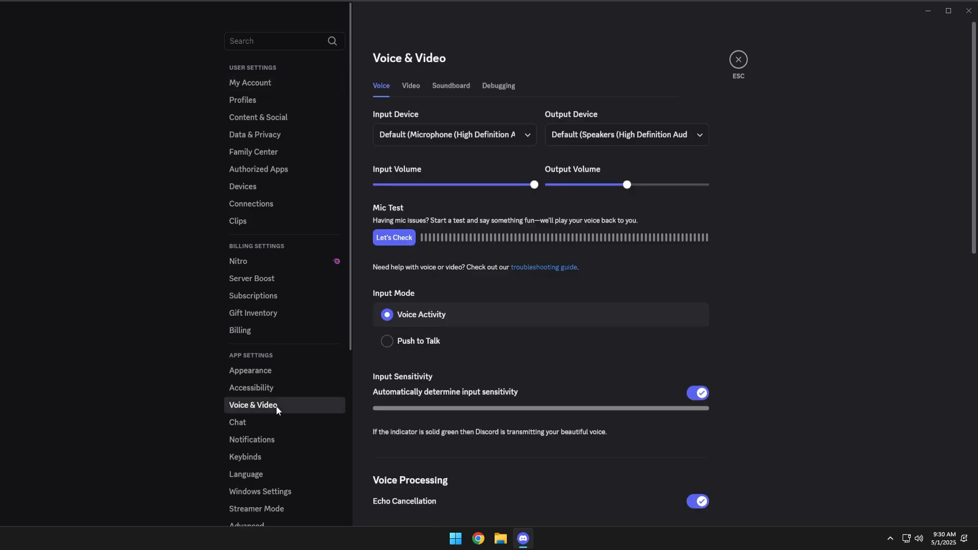
{"action": "mouse_move", "coordinate": [374, 298]}
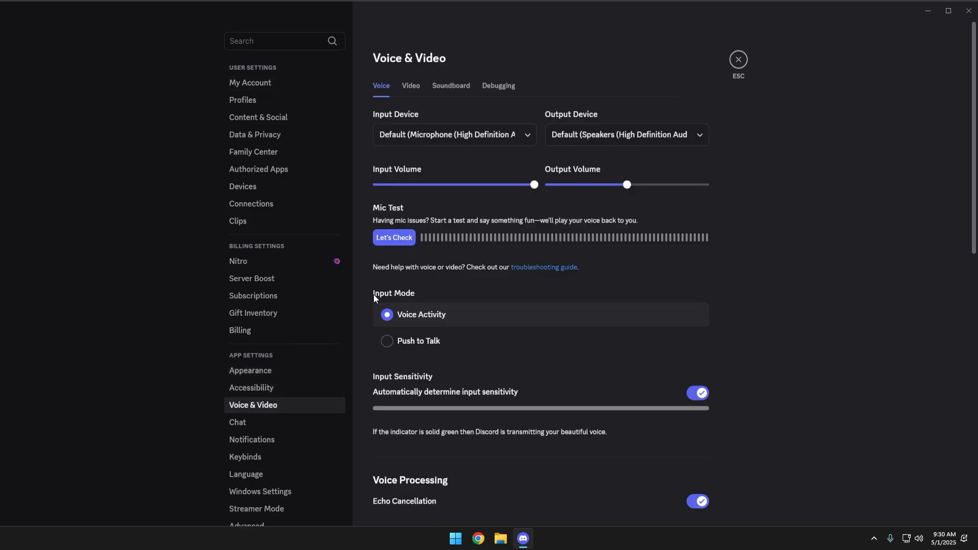
{"action": "mouse_move", "coordinate": [447, 317]}
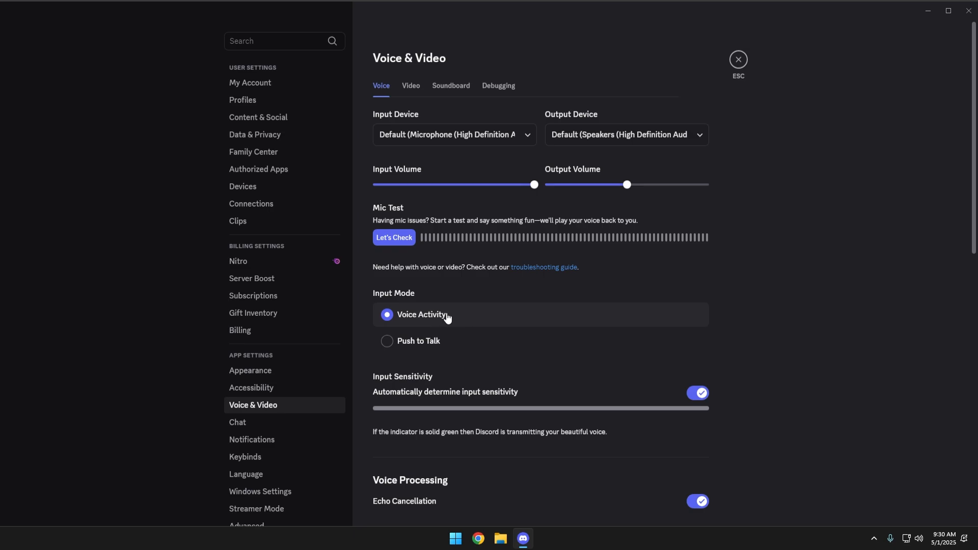
{"action": "mouse_move", "coordinate": [391, 347]}
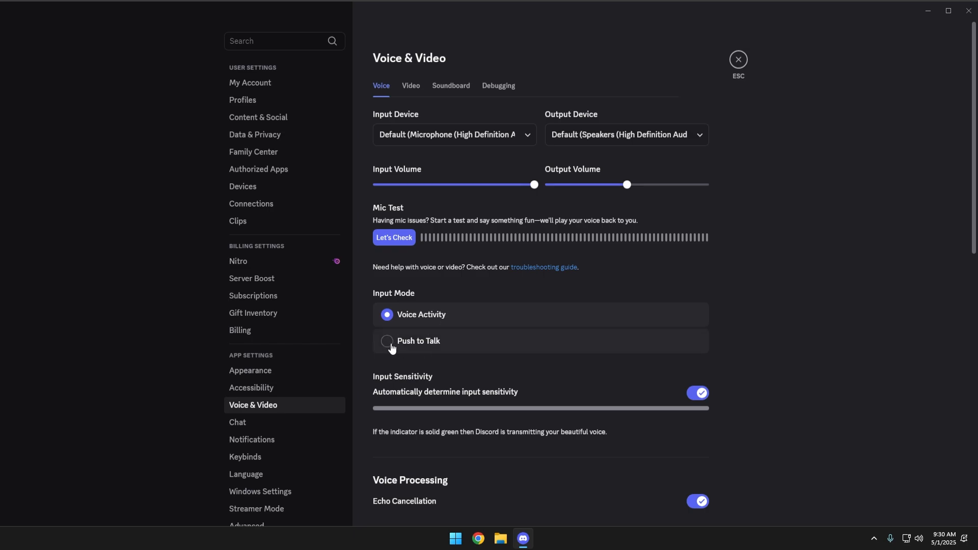
- Change Input Mode from Voice Activity to Push to Talk
{"action": "left_click", "coordinate": [387, 341]}
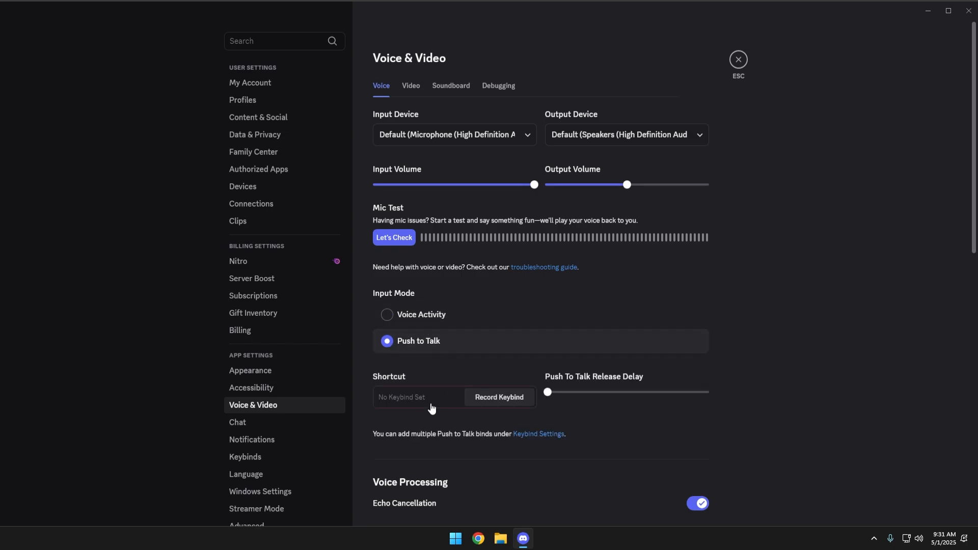
{"action": "mouse_move", "coordinate": [498, 397]}
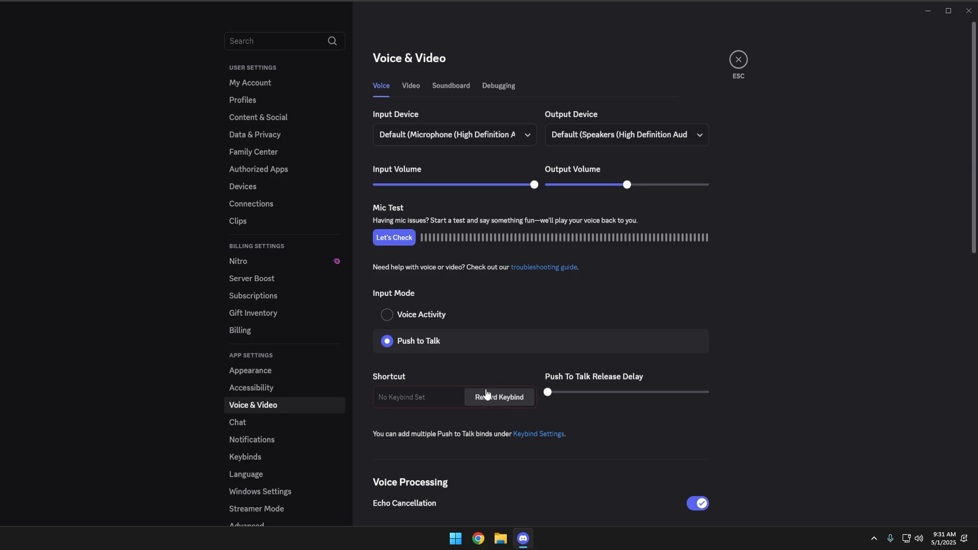
{"action": "mouse_move", "coordinate": [472, 376]}
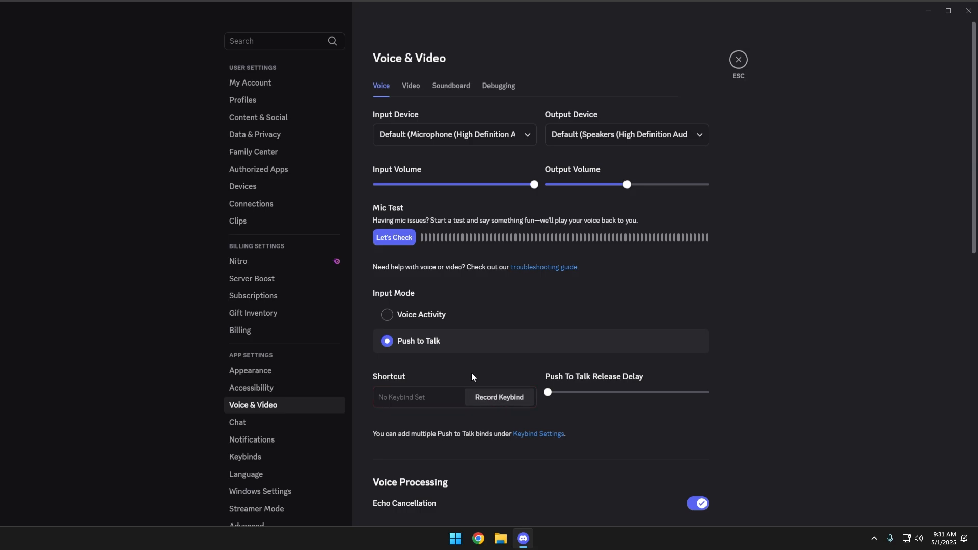
{"action": "mouse_move", "coordinate": [602, 371]}
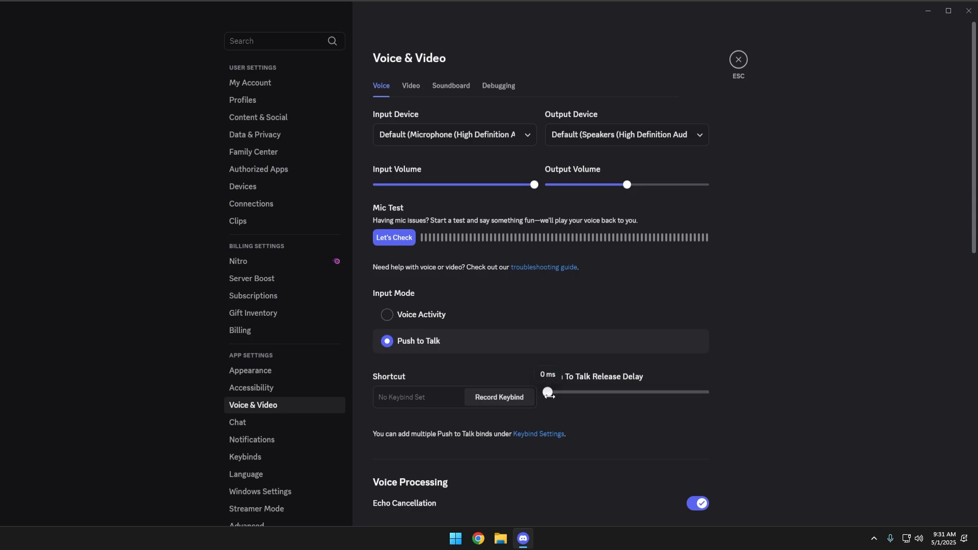
{"action": "mouse_move", "coordinate": [716, 373]}
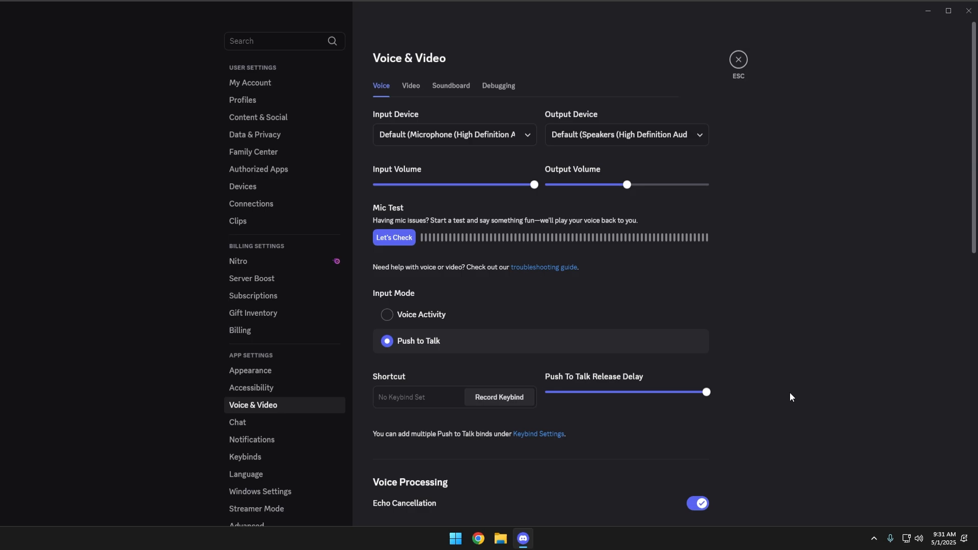
{"action": "mouse_move", "coordinate": [597, 401]}
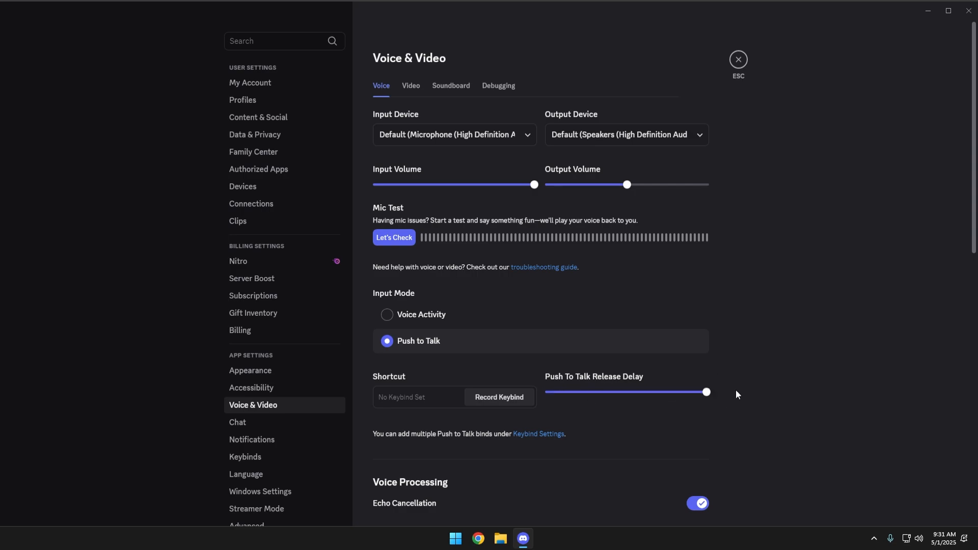
{"action": "mouse_move", "coordinate": [731, 394]}
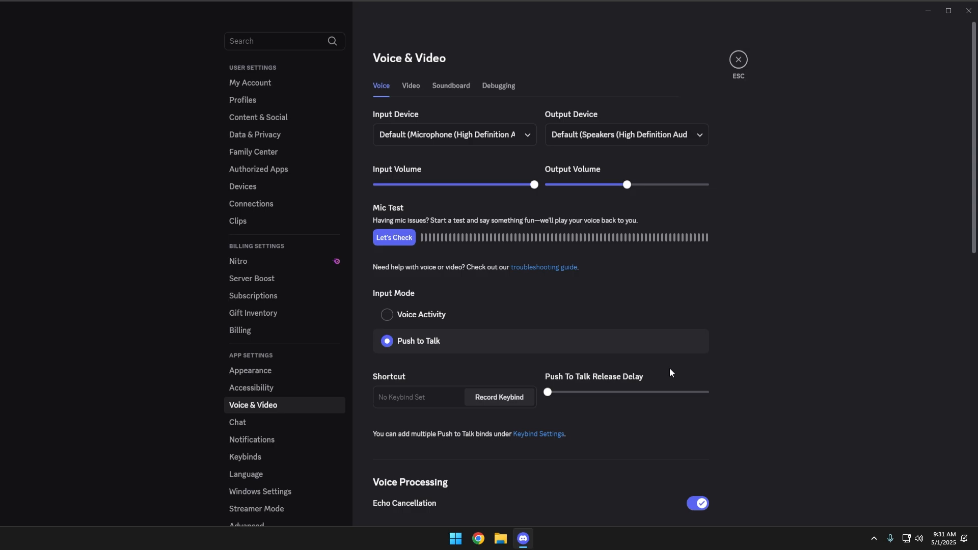
{"action": "mouse_move", "coordinate": [672, 373]}
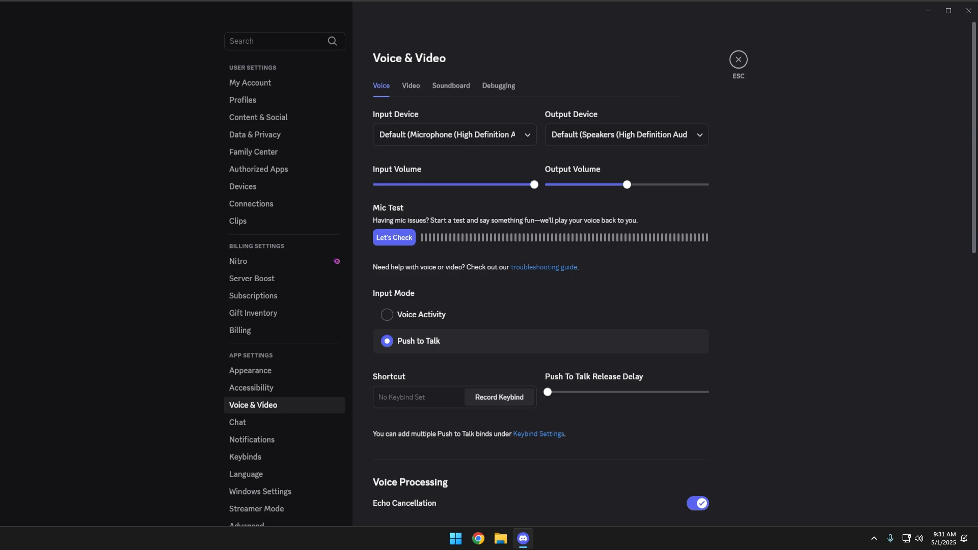